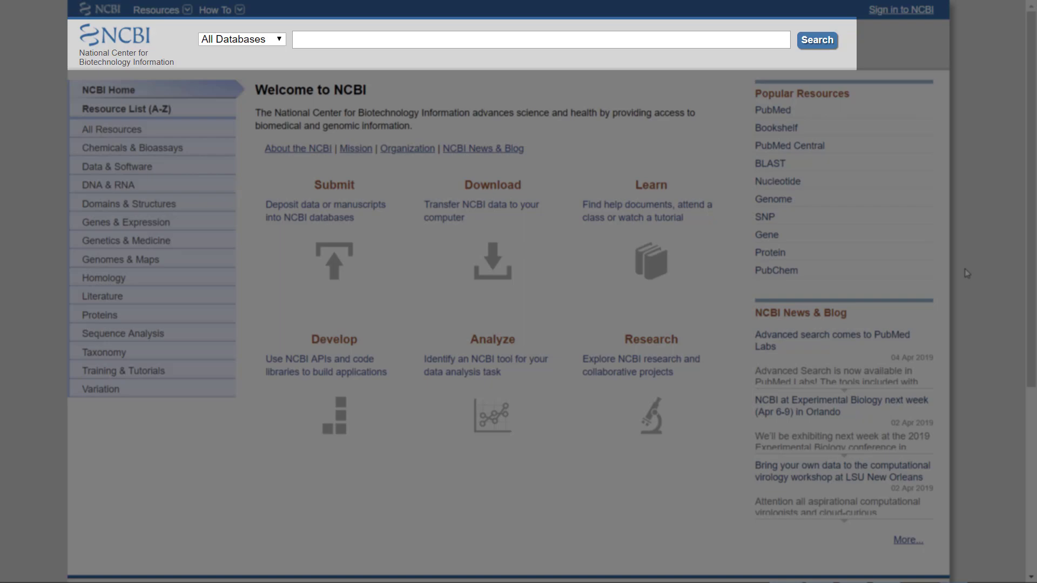
Expand the All Databases selector and scroll through the full list of searchable Entrez databases.
left_click(241, 39)
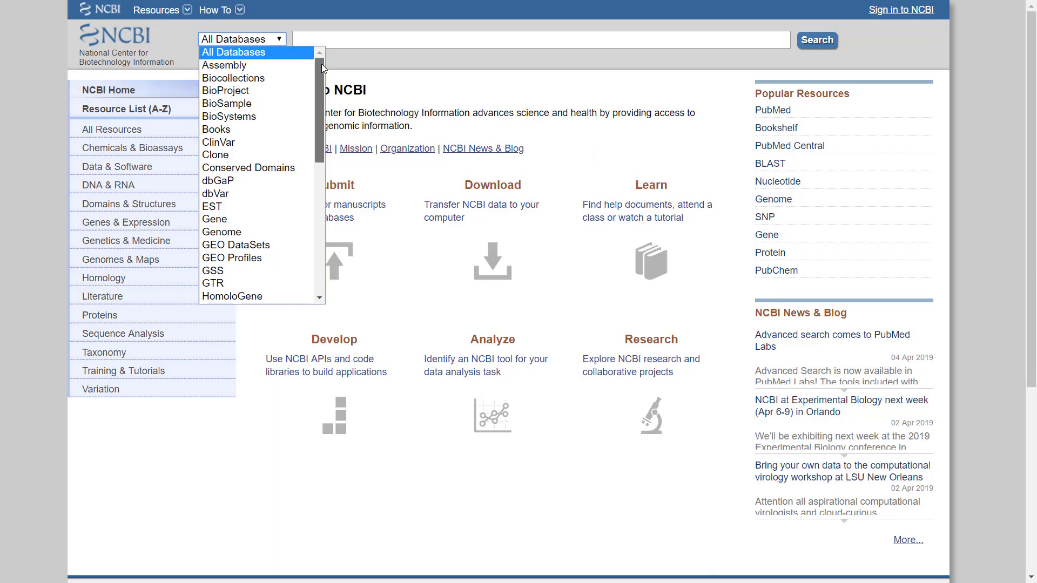
scroll("down", 3)
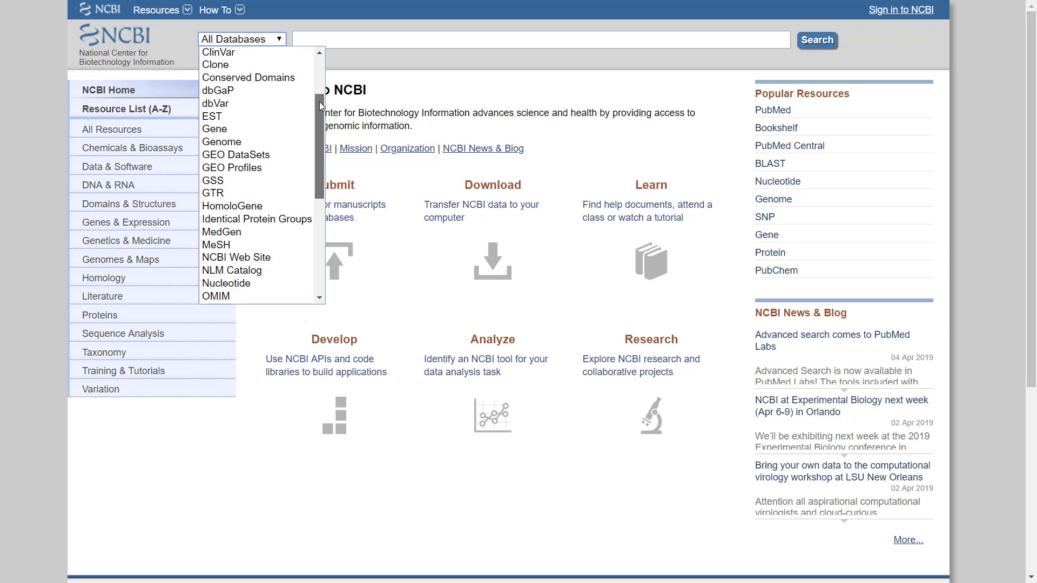
scroll("down", 3)
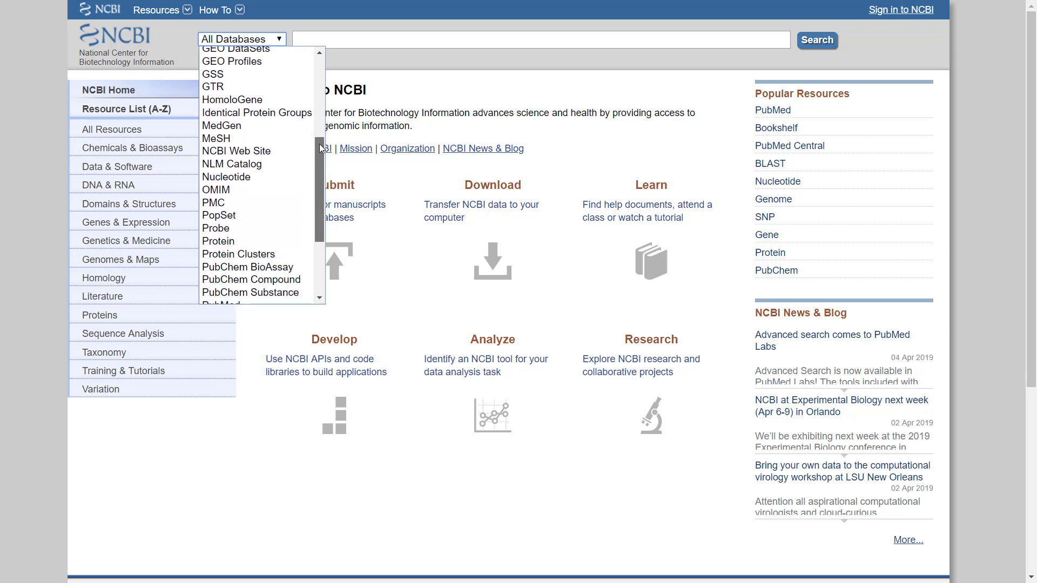
scroll("down", 3)
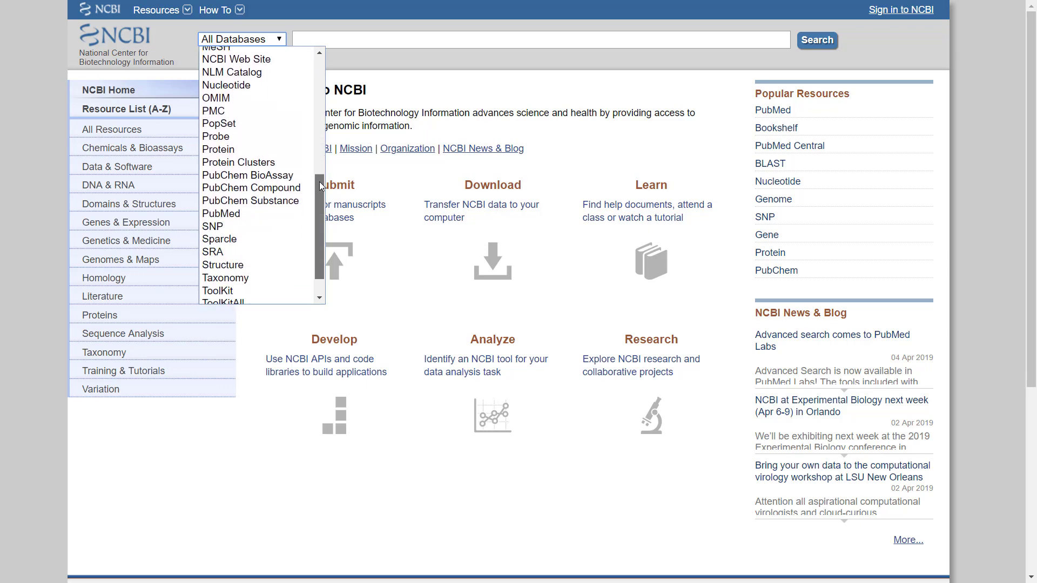
scroll("down", 3)
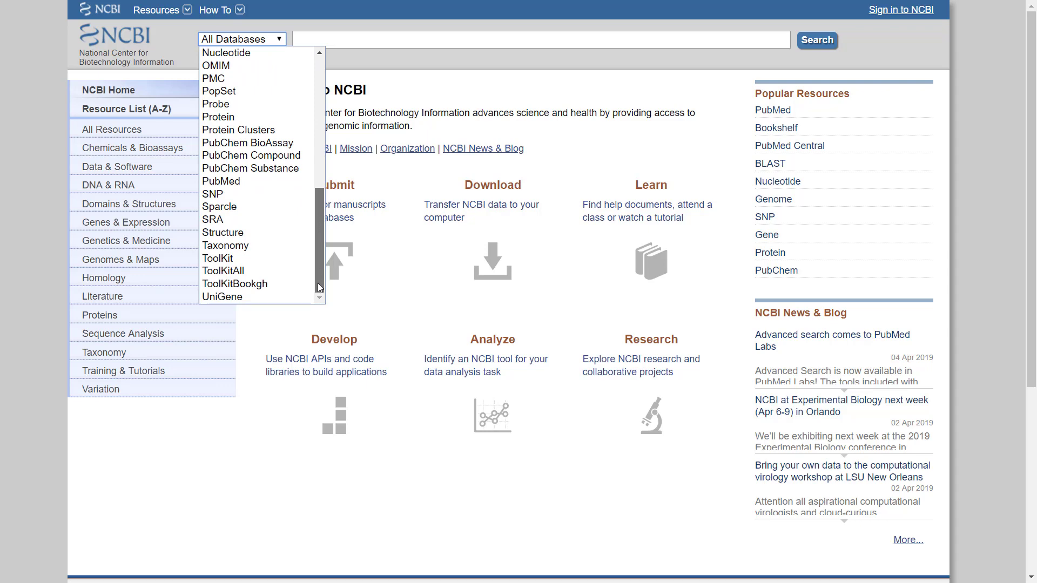
scroll("up", 3)
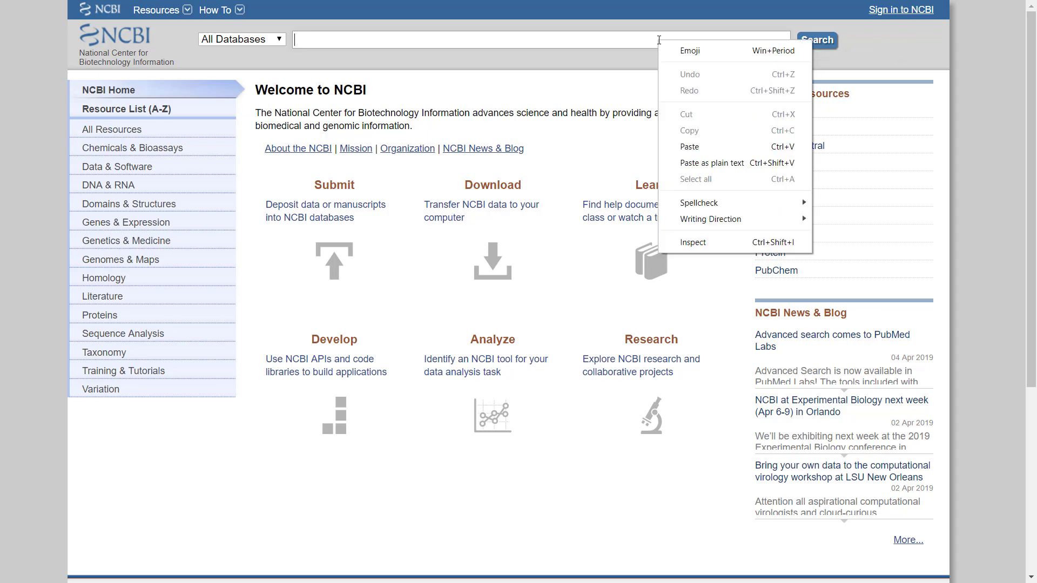
mouse_move(745, 142)
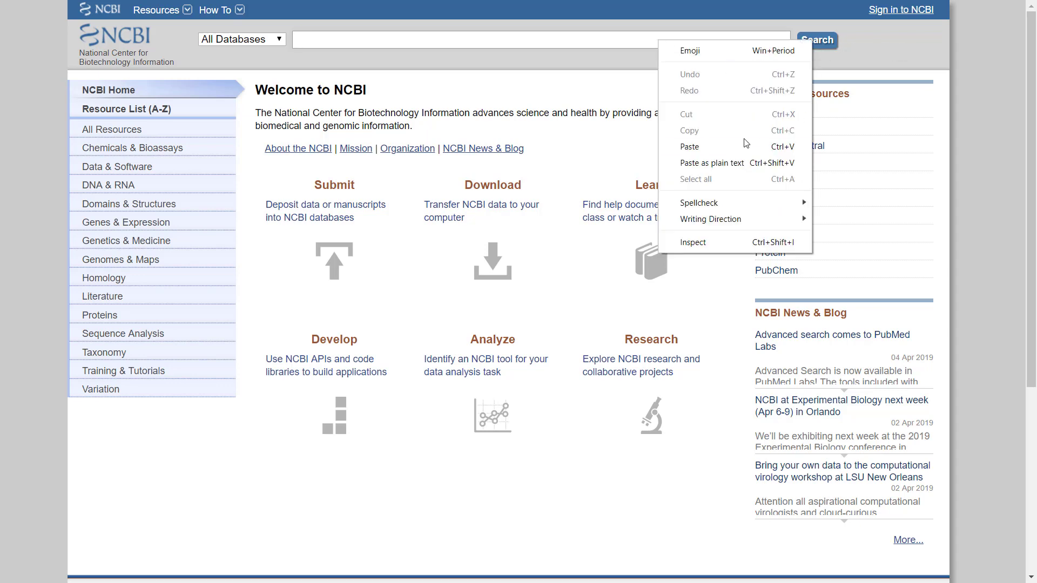
Run 'vascular endothelial growth factor' against all databases to get hit counts across 31 databases.
left_click(240, 39)
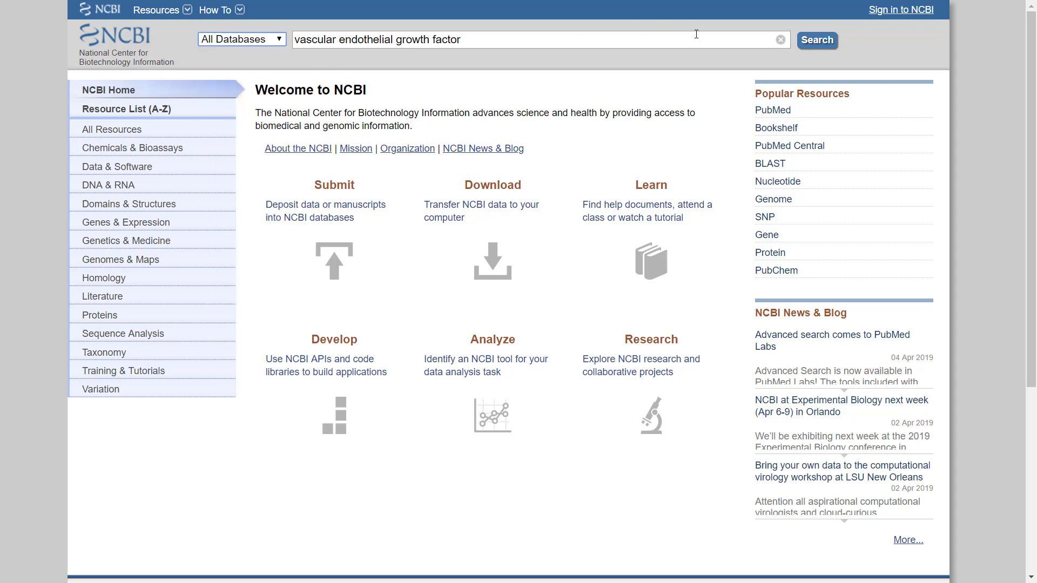
left_click(817, 40)
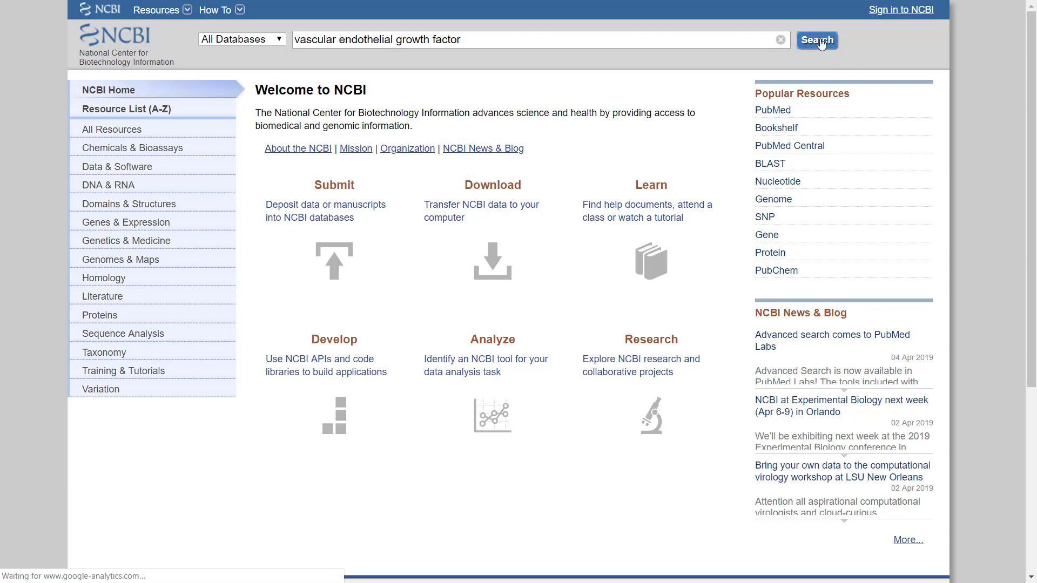
left_click(817, 40)
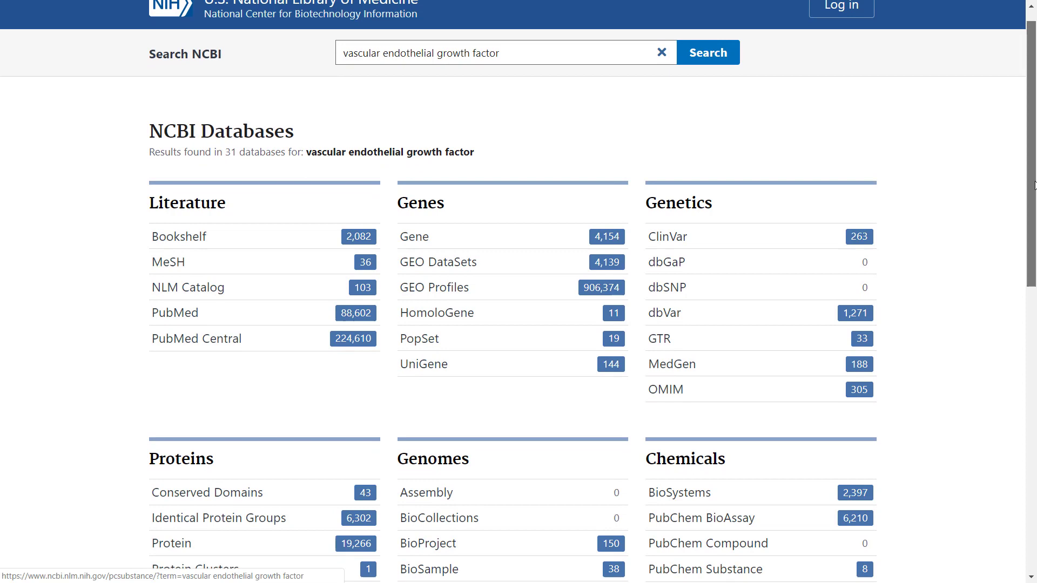
From the per-database results, choose the Nucleotide entry under Genomes for the VEGF query.
scroll("down", 3)
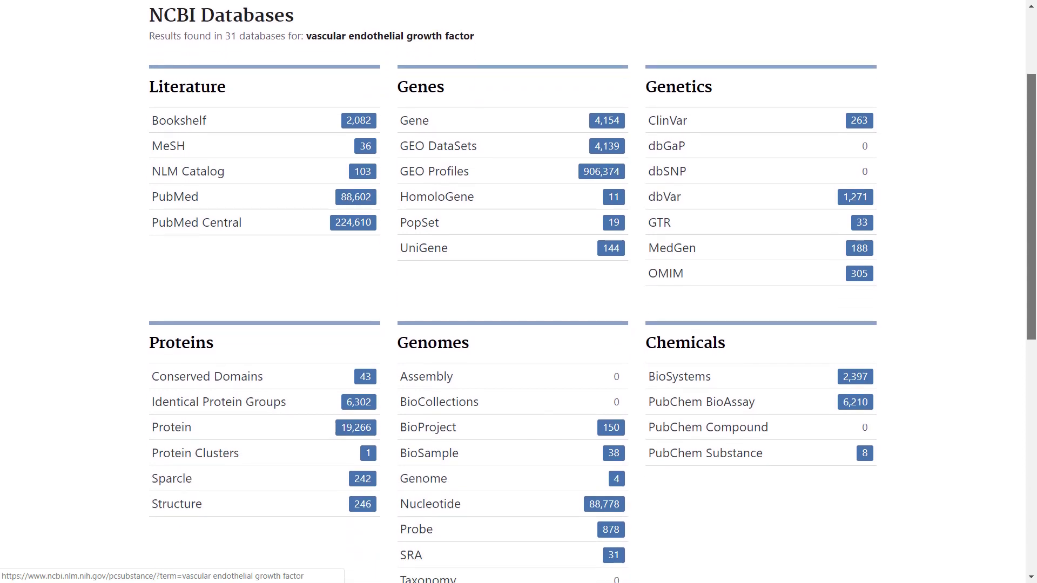
scroll("down", 3)
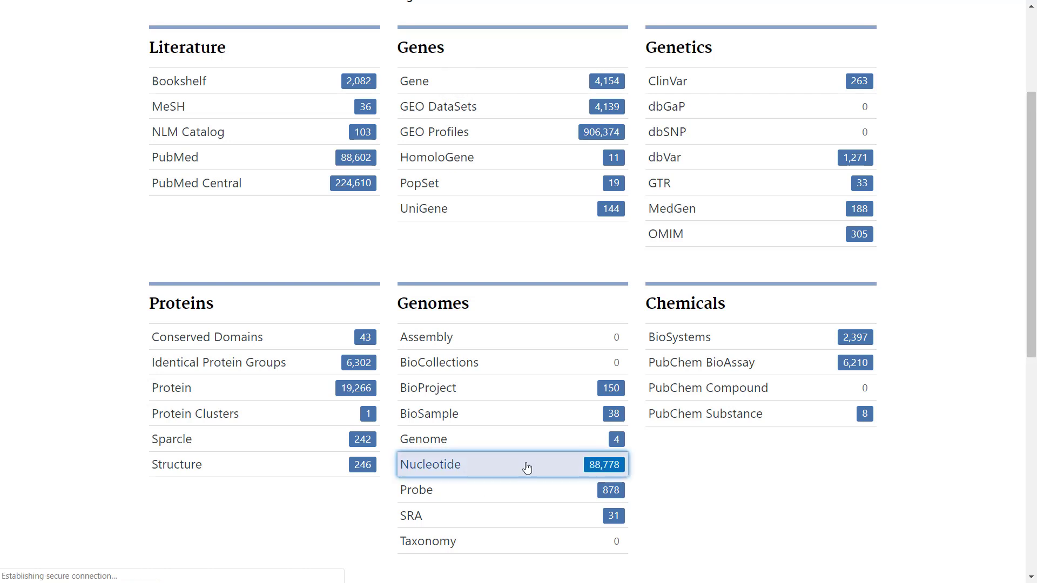
left_click(430, 465)
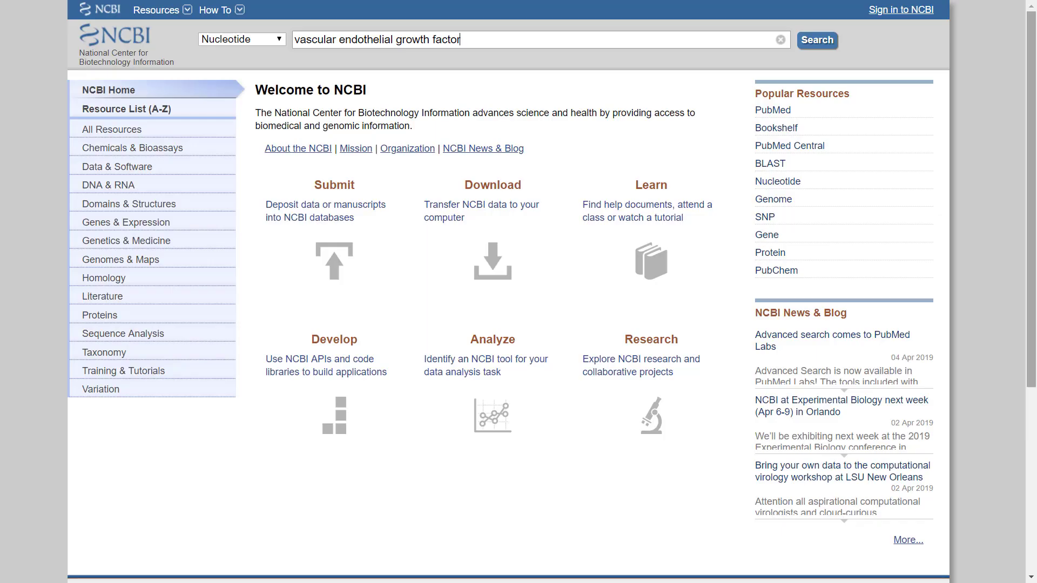
Run the VEGF query in Nucleotide, returning 88,778 records with the first 20 listed.
left_click(817, 40)
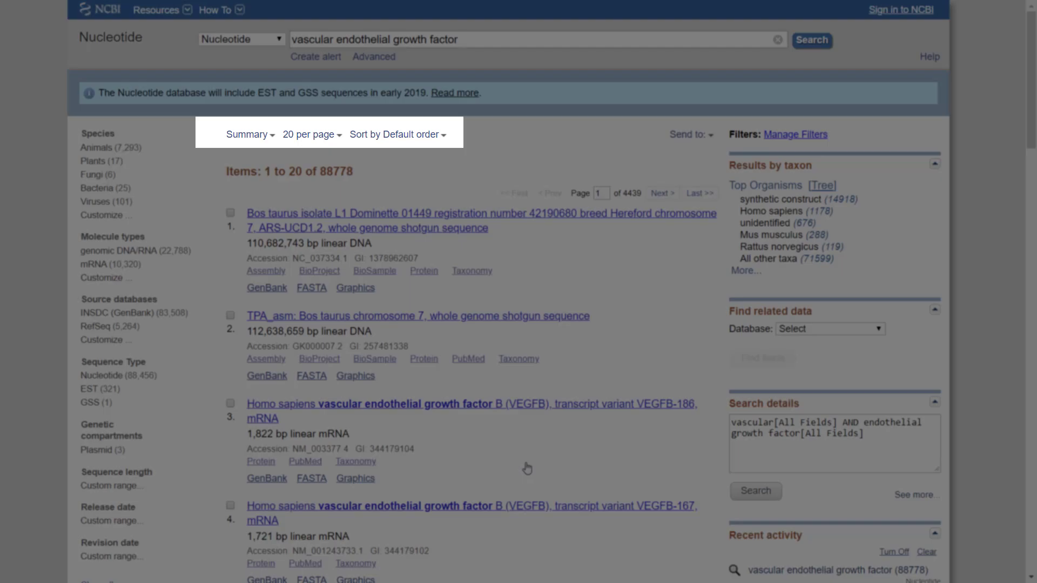
mouse_move(826, 215)
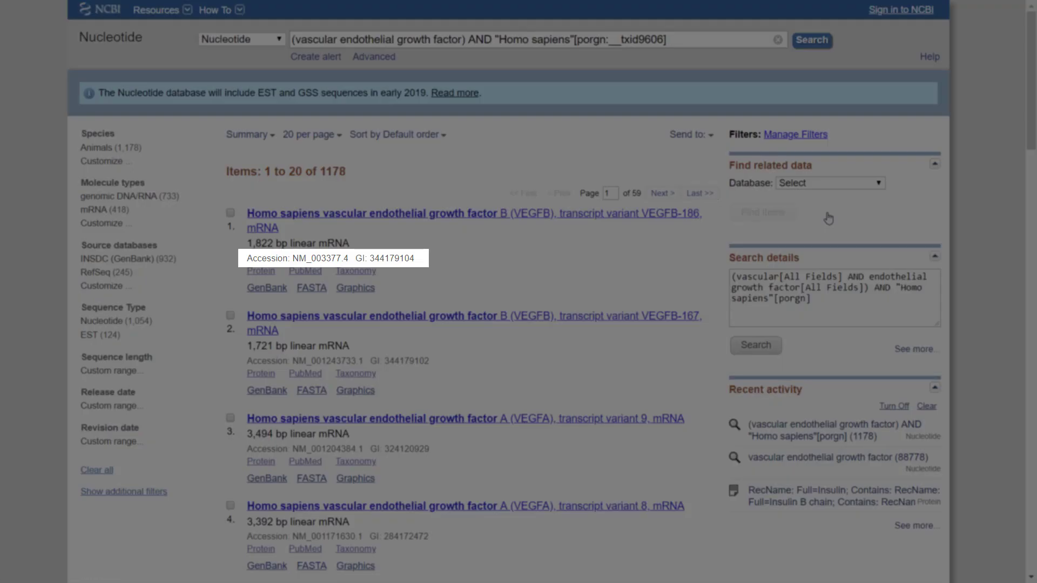
mouse_move(1003, 547)
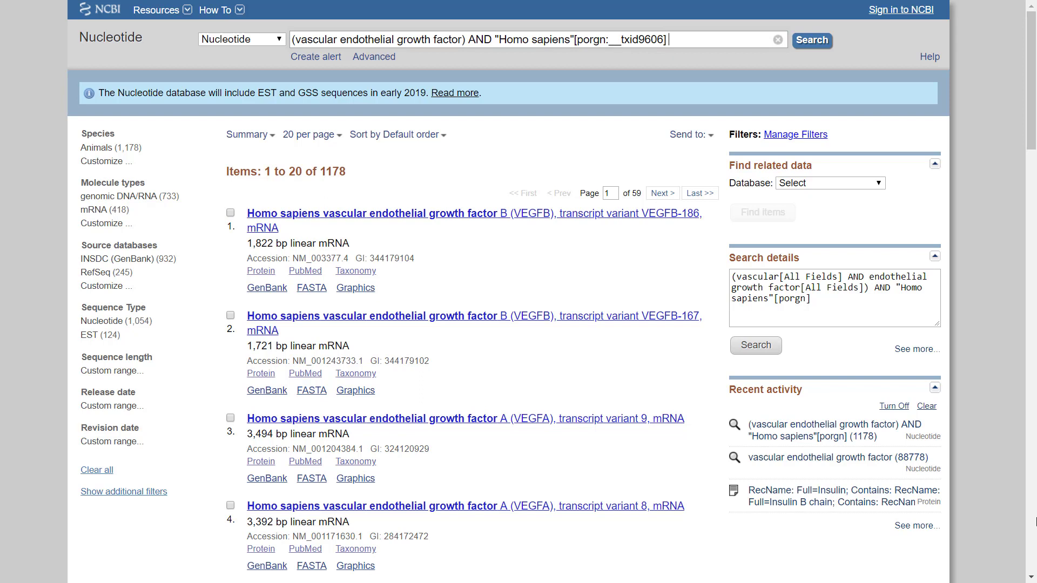
mouse_move(1012, 517)
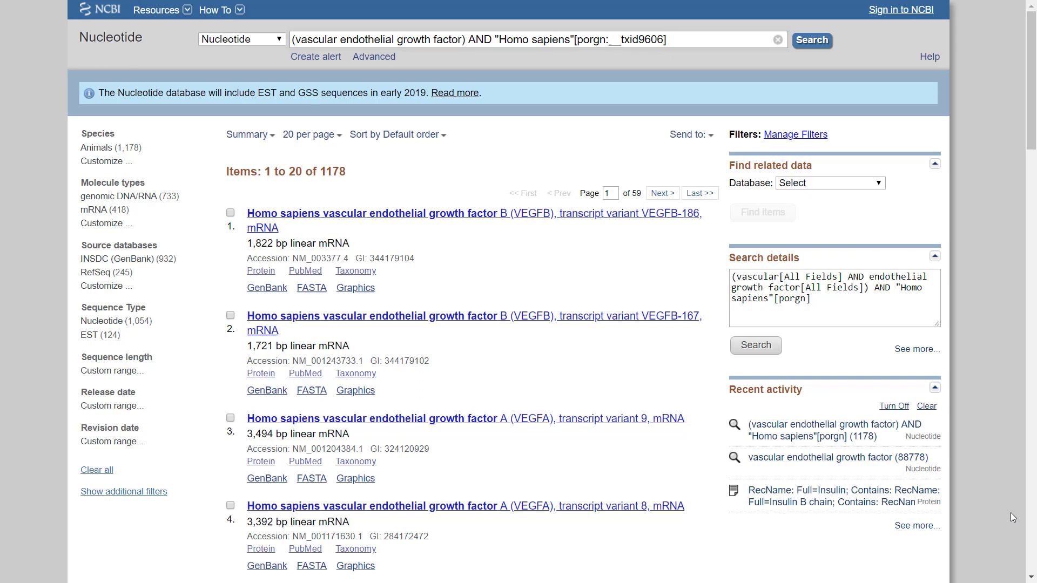
mouse_move(1004, 376)
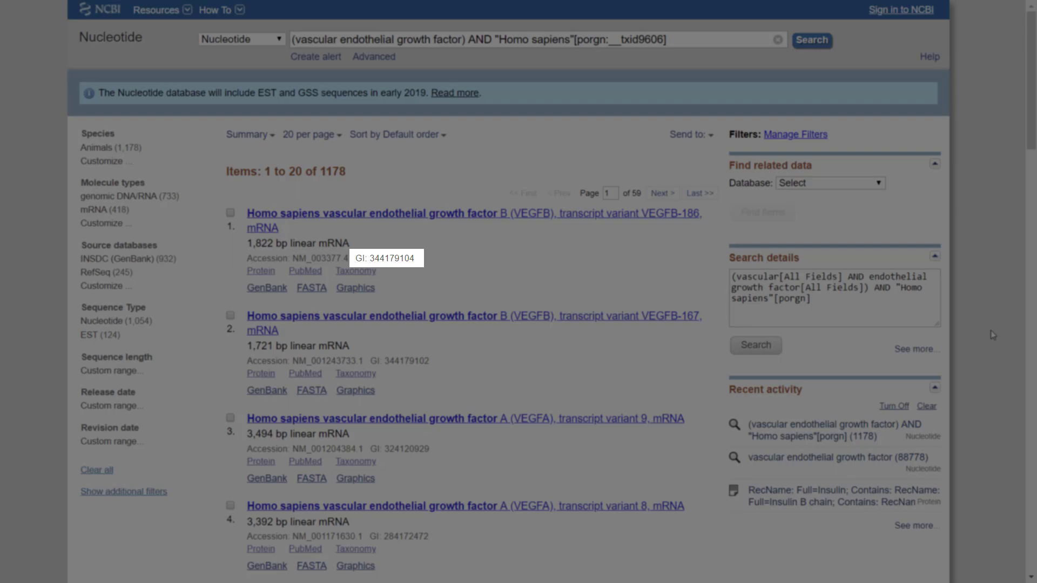
mouse_move(992, 335)
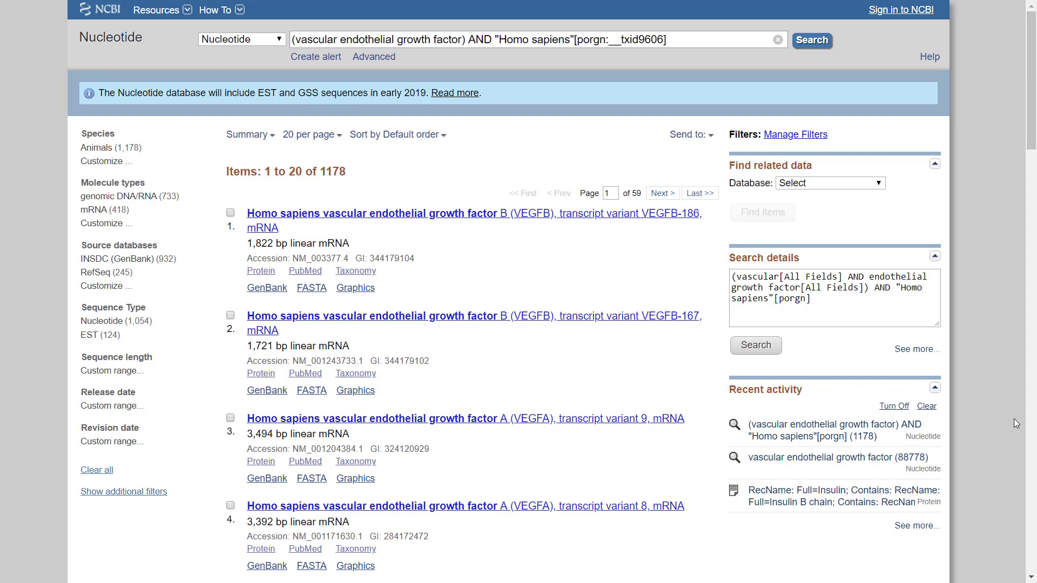
left_click(475, 213)
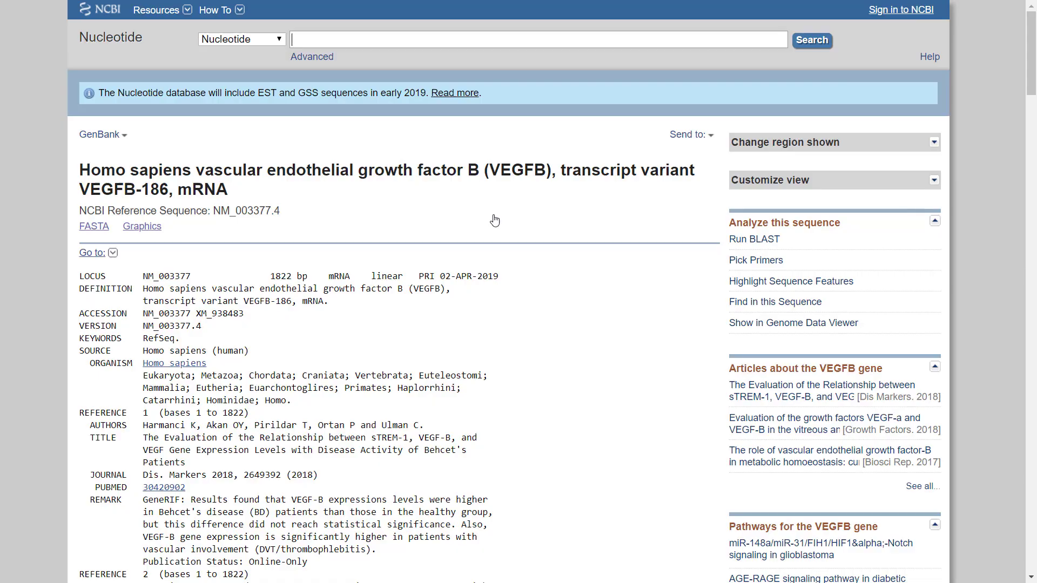
Read the NM_003377.4 GenBank record down to its 1,822-base ORIGIN sequence and back to the top.
scroll("down", 3)
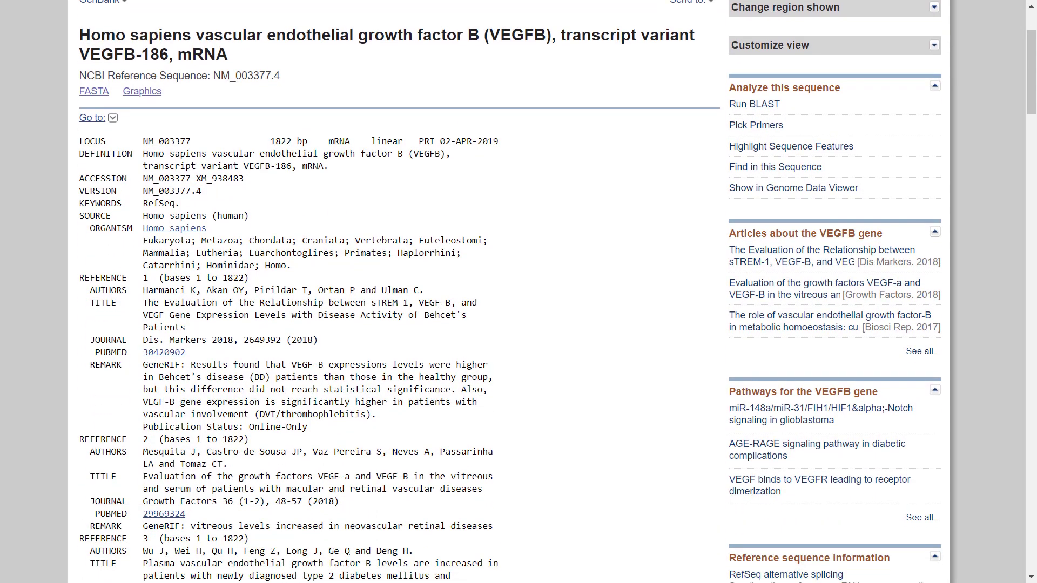
scroll("down", 3)
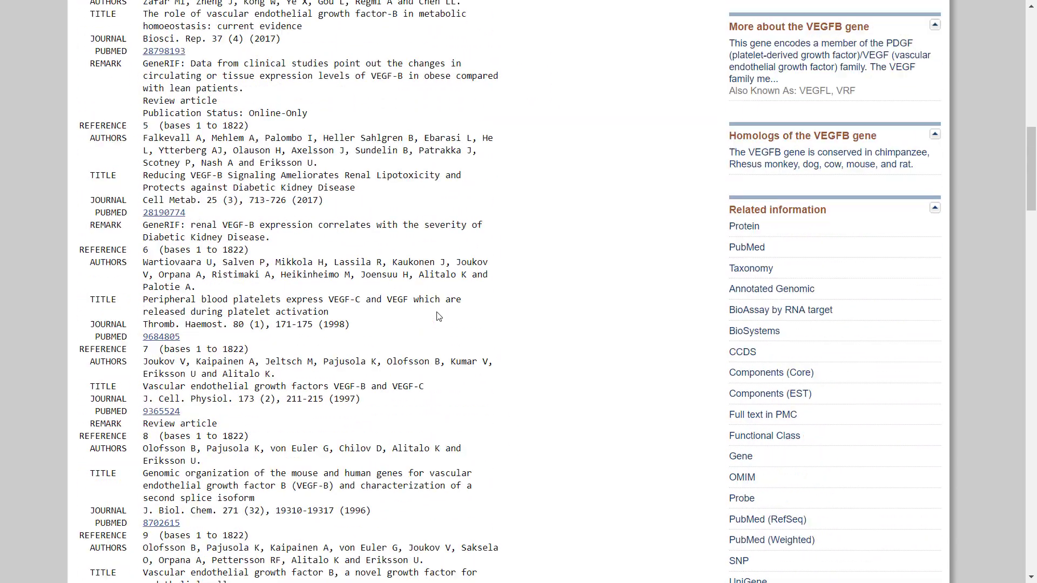
scroll("down", 3)
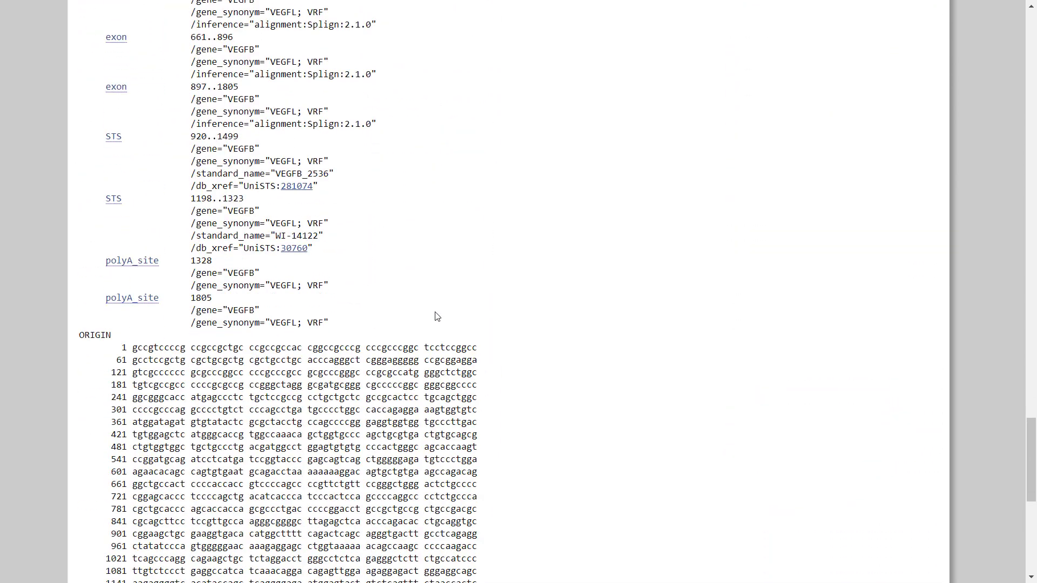
scroll("down", 3)
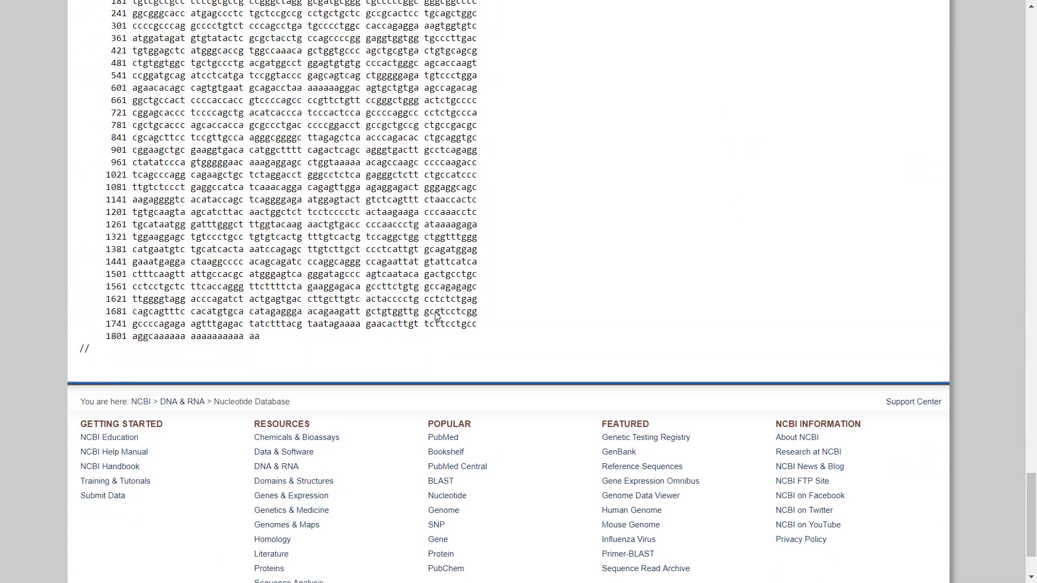
scroll("up", 3)
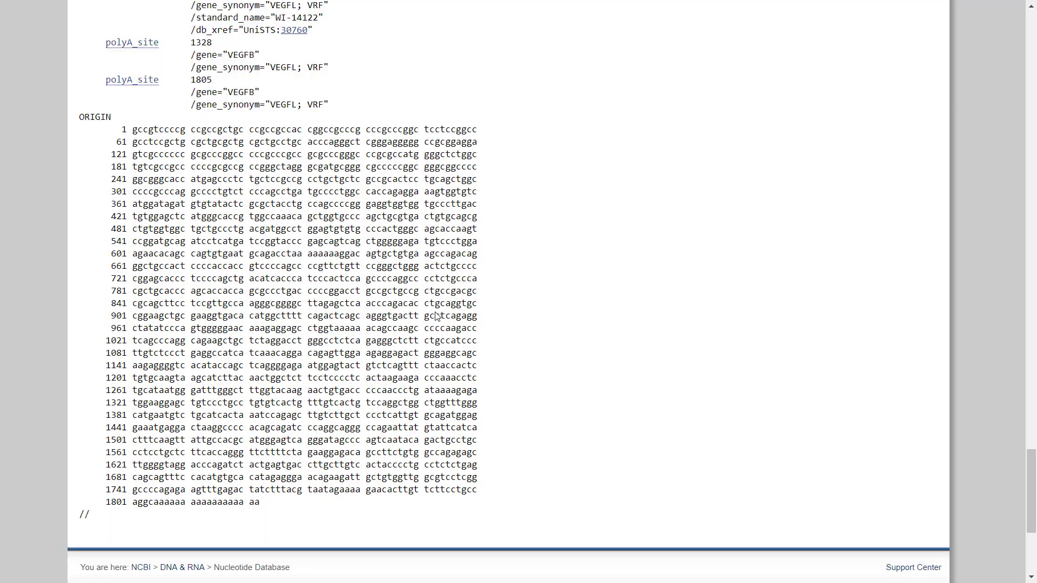
scroll("up", 3)
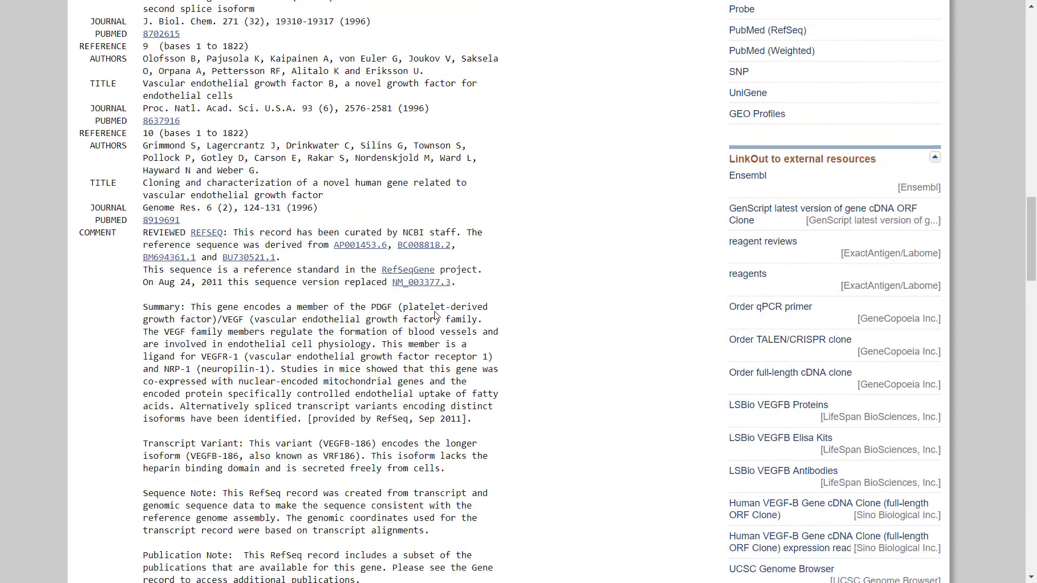
scroll("up", 3)
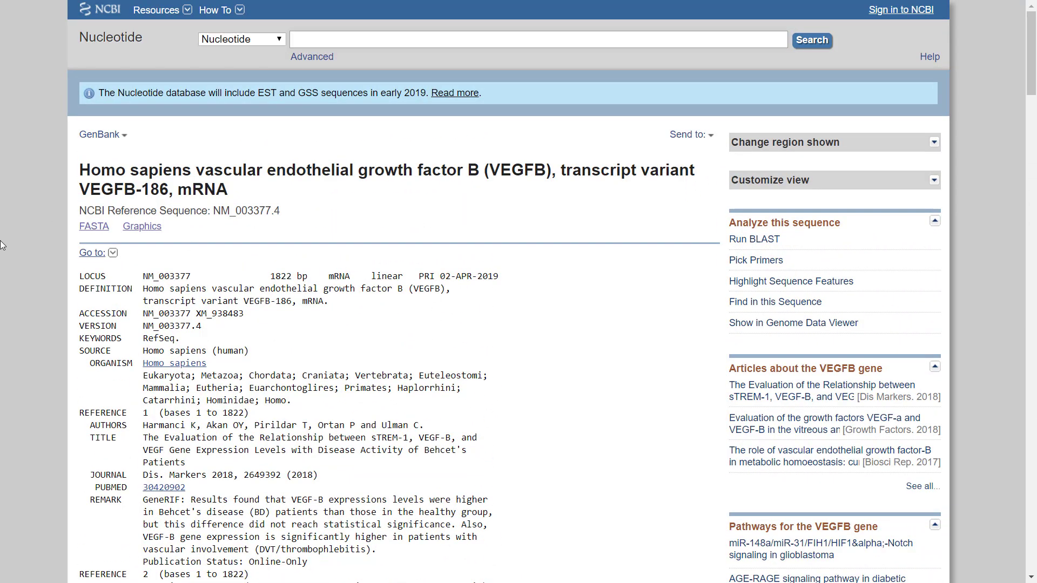
left_click(94, 226)
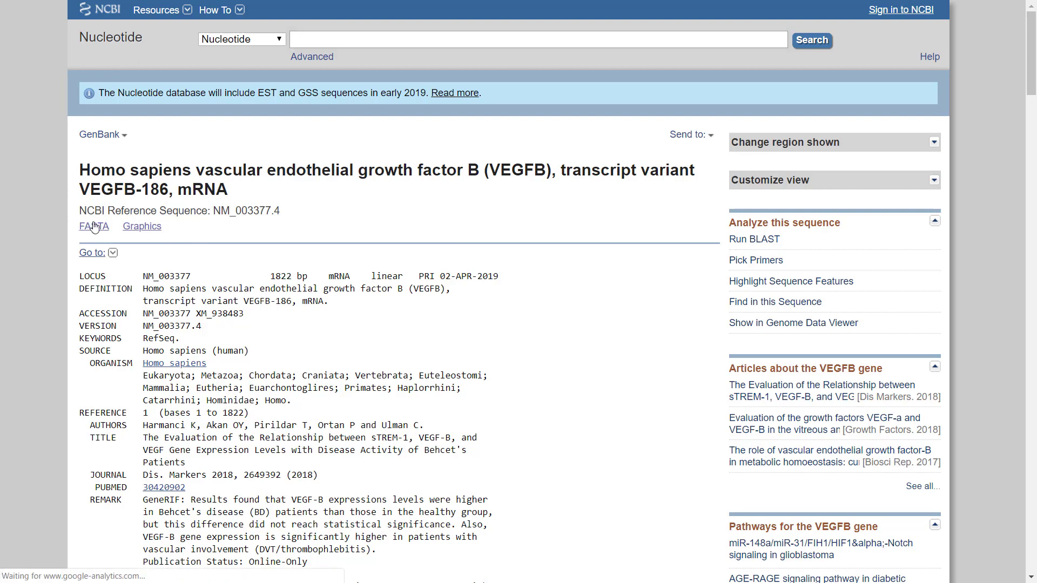
left_click(92, 226)
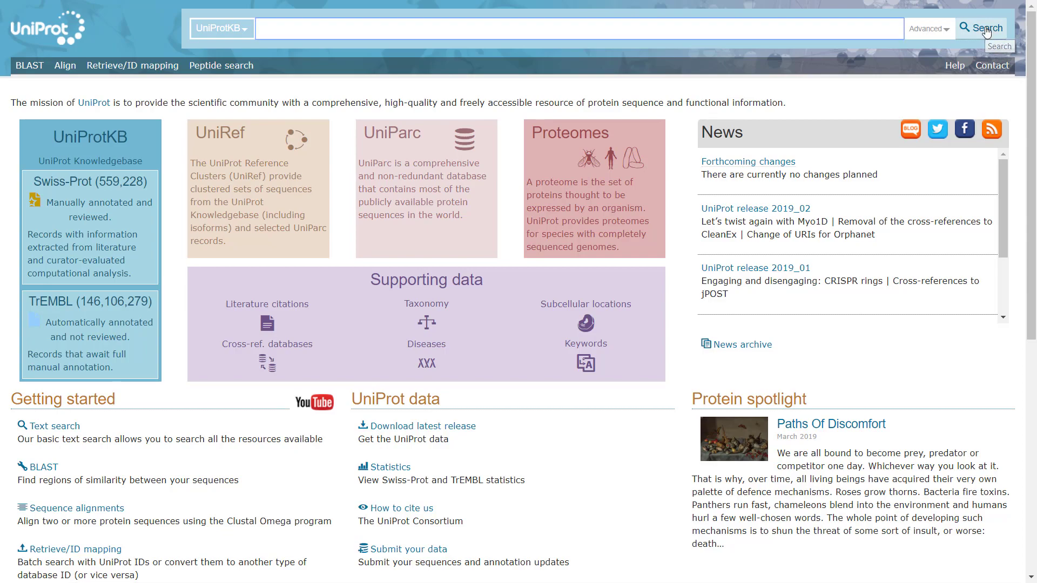
Search UniProtKB for 'bcl2', returning 28,076 entries.
type("bcl2")
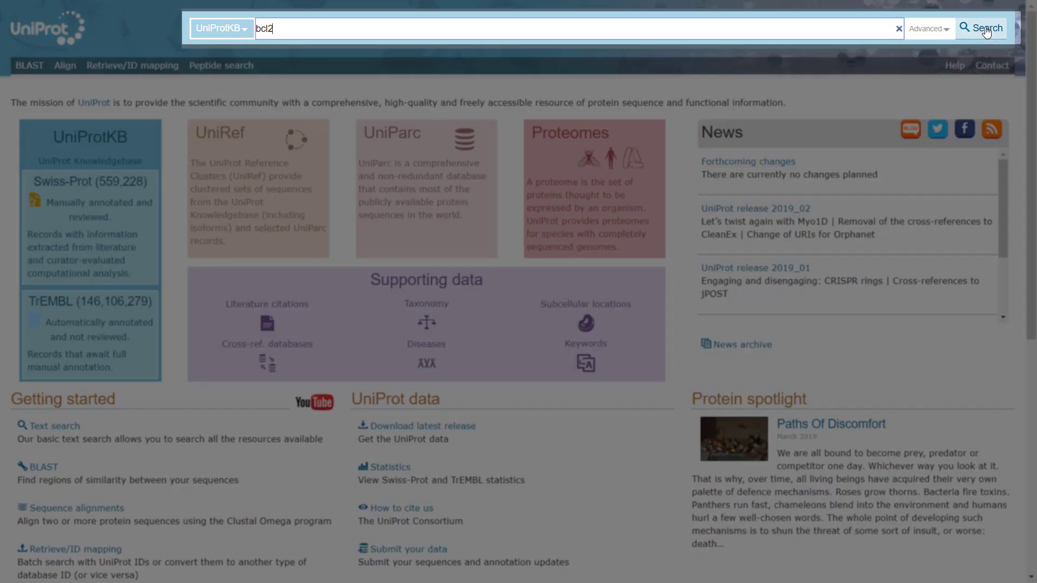
left_click(981, 28)
type("P69905")
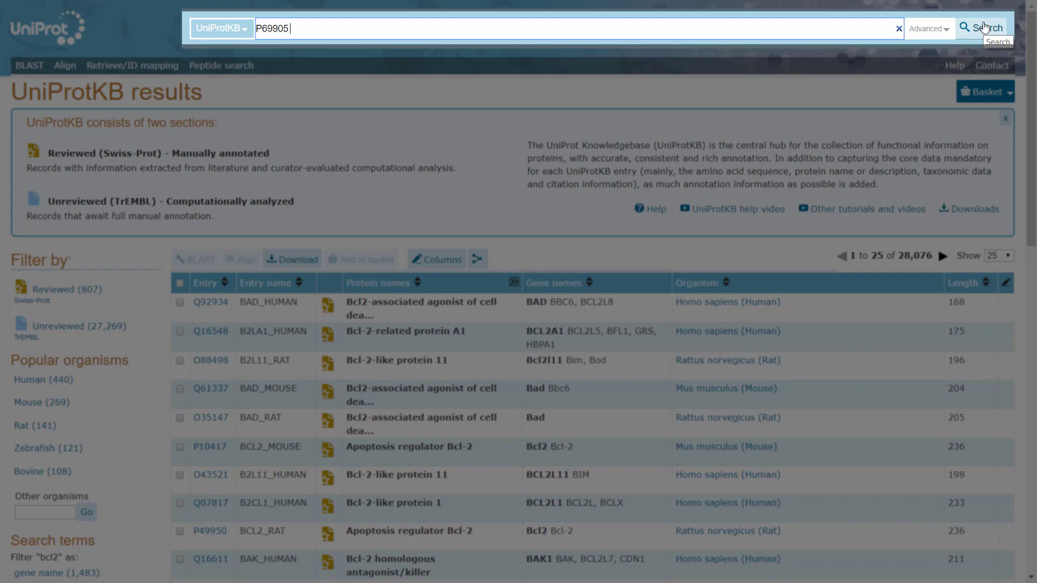
Bring up the P69905 HBA_HUMAN hemoglobin alpha entry and browse its first annotation sections.
left_click(982, 28)
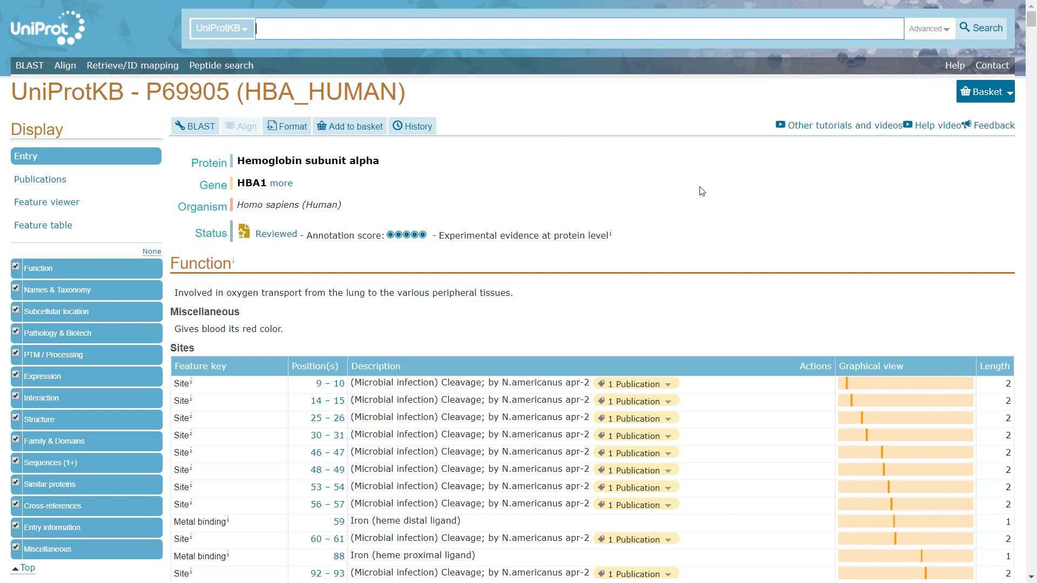
scroll("down", 3)
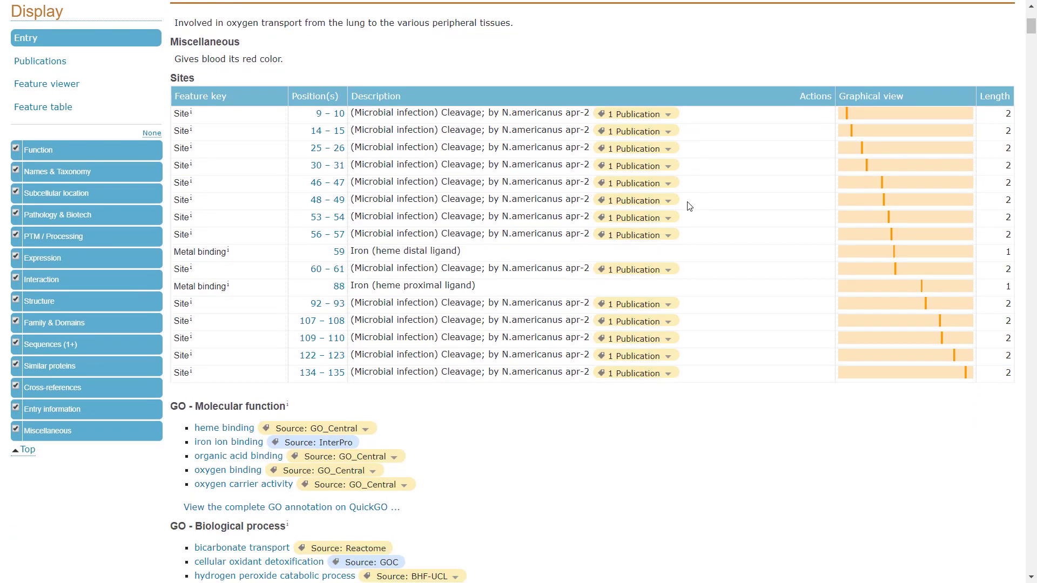
left_click(37, 302)
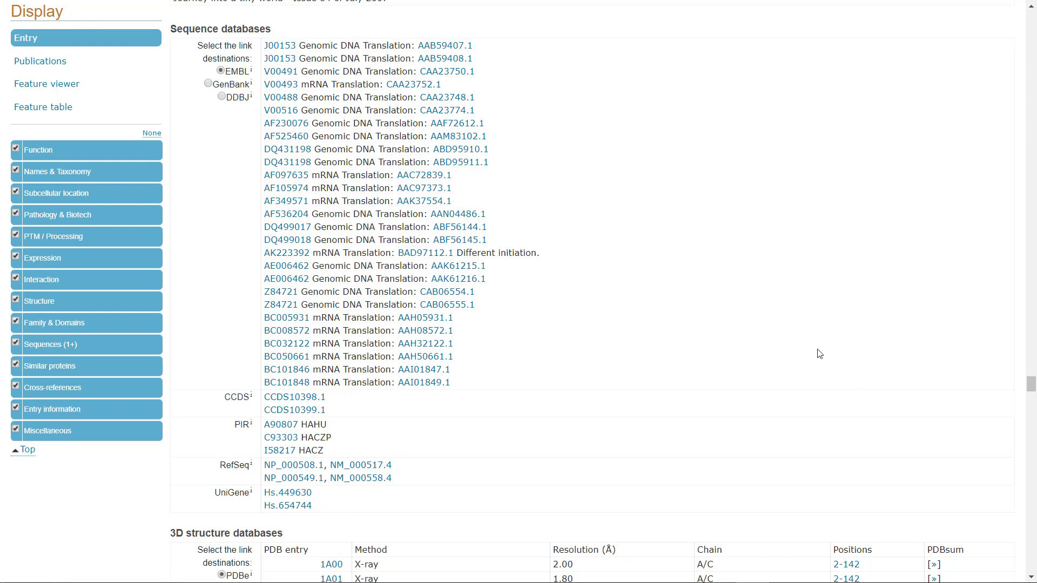
scroll("up", 3)
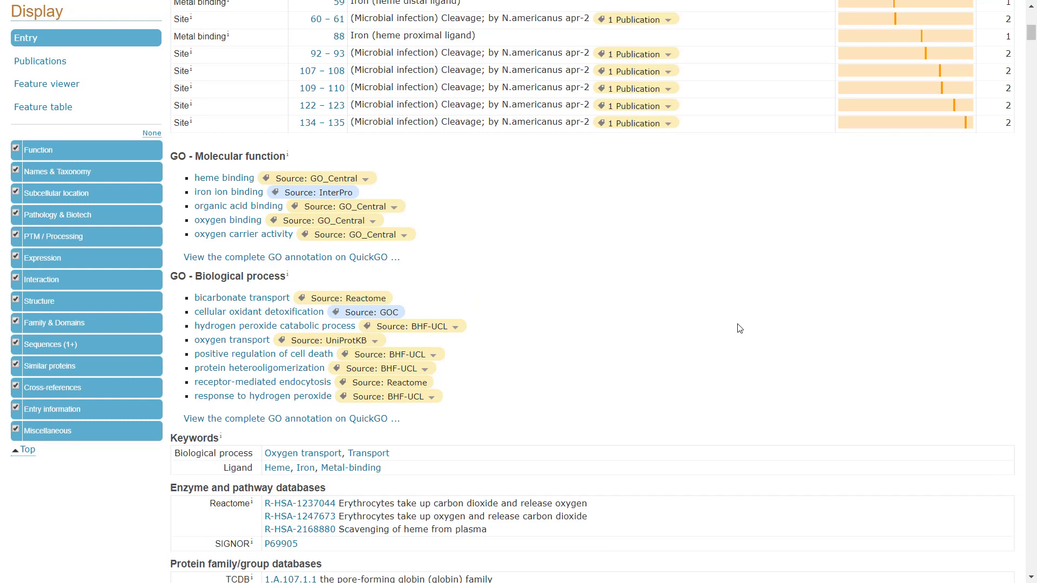
Jump through the Pathology & Biotech, Family & Domains and following sections of P69905.
left_click(58, 215)
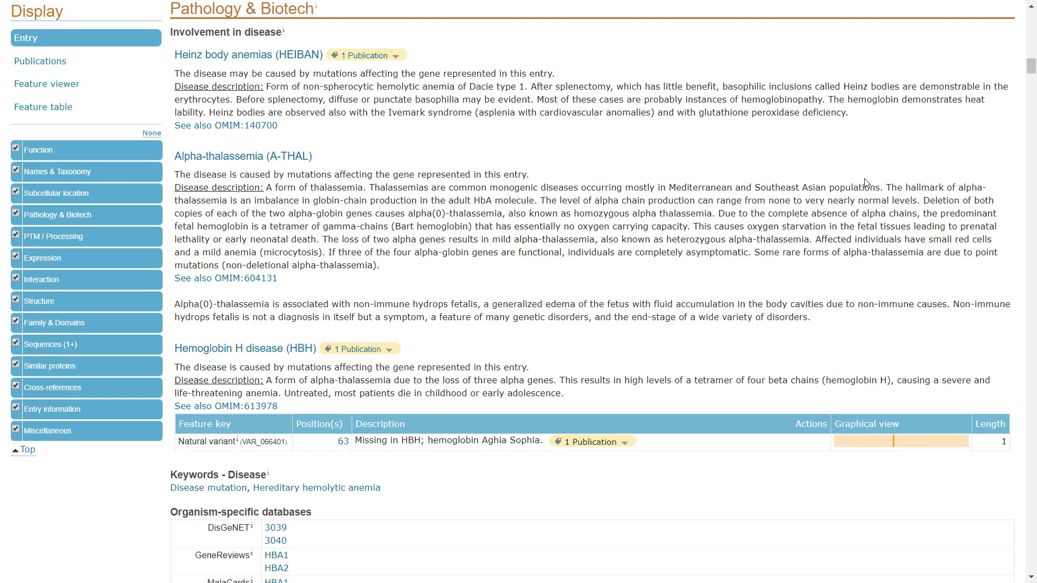
mouse_move(3, 363)
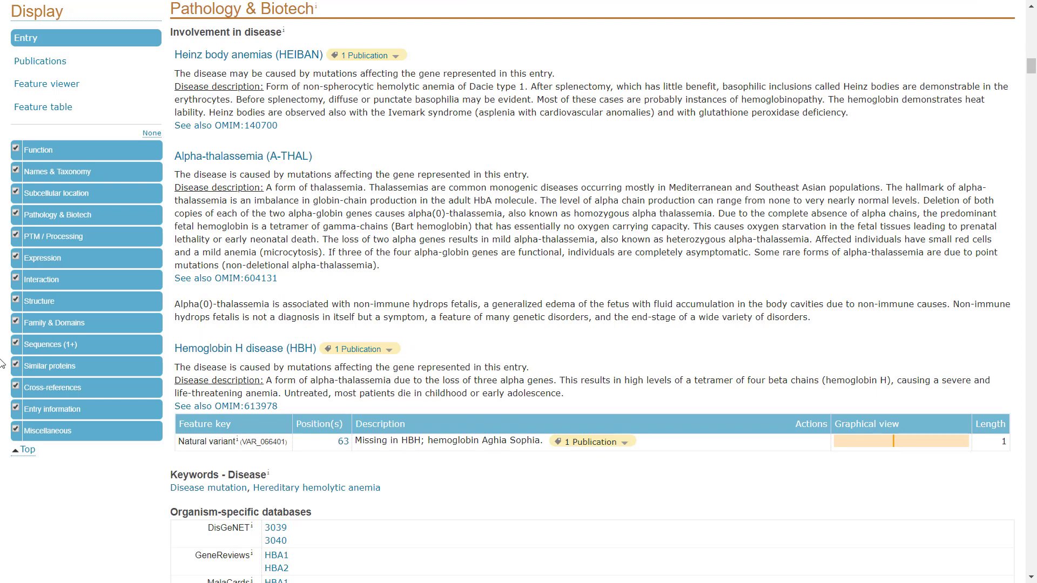
left_click(54, 323)
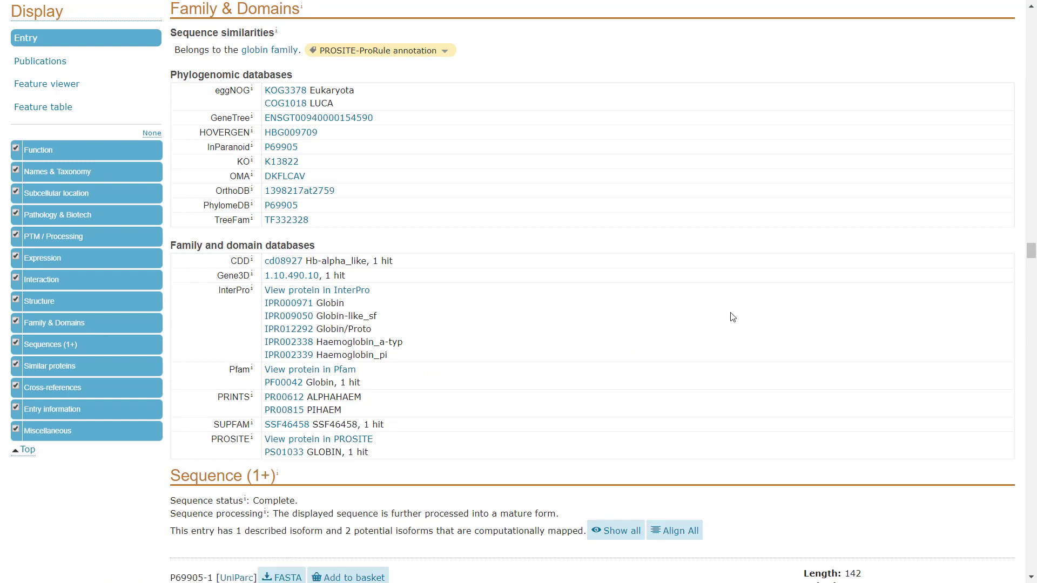
scroll("down", 3)
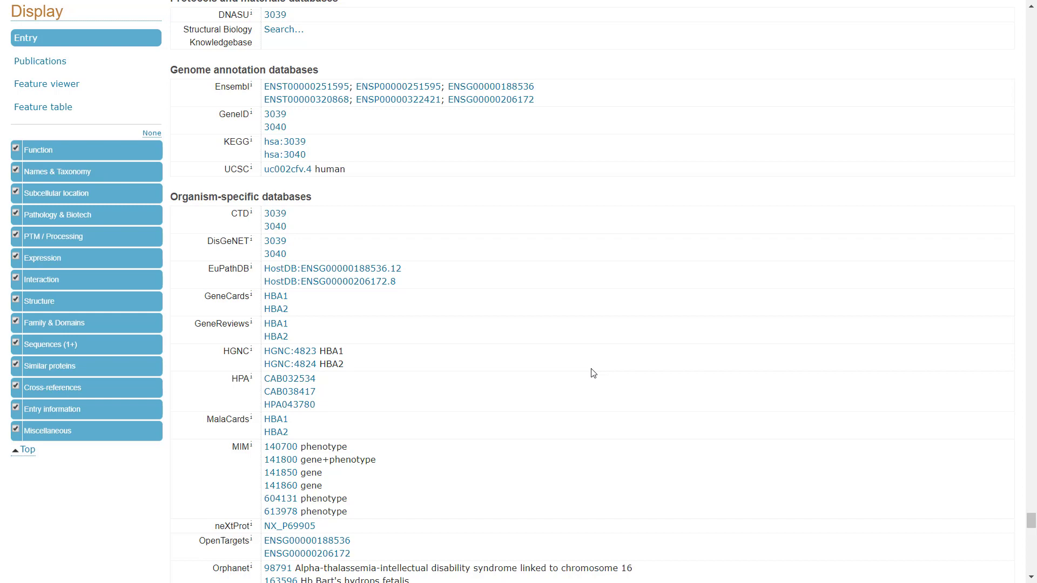
left_click(51, 343)
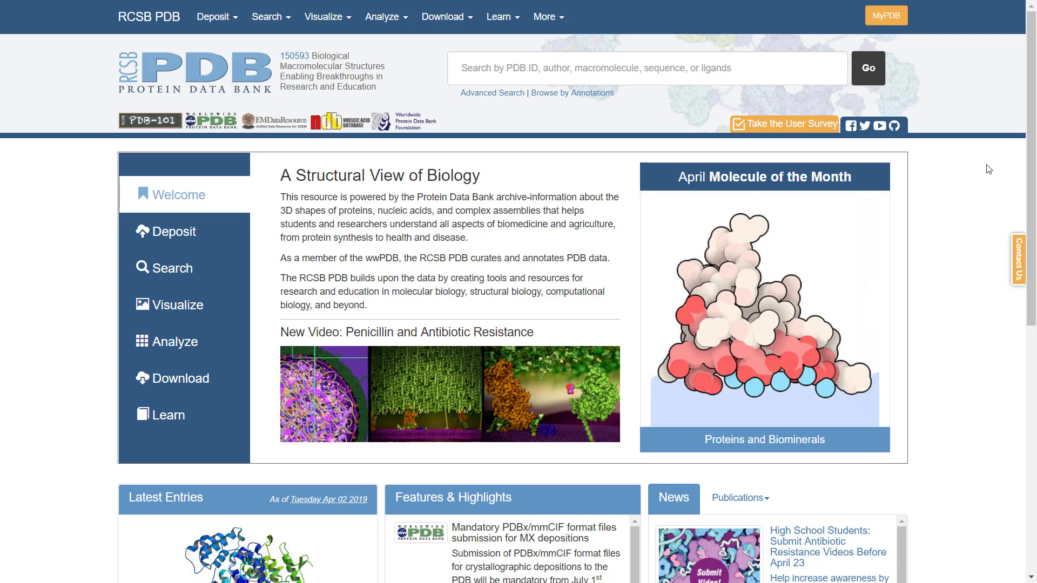
mouse_move(995, 567)
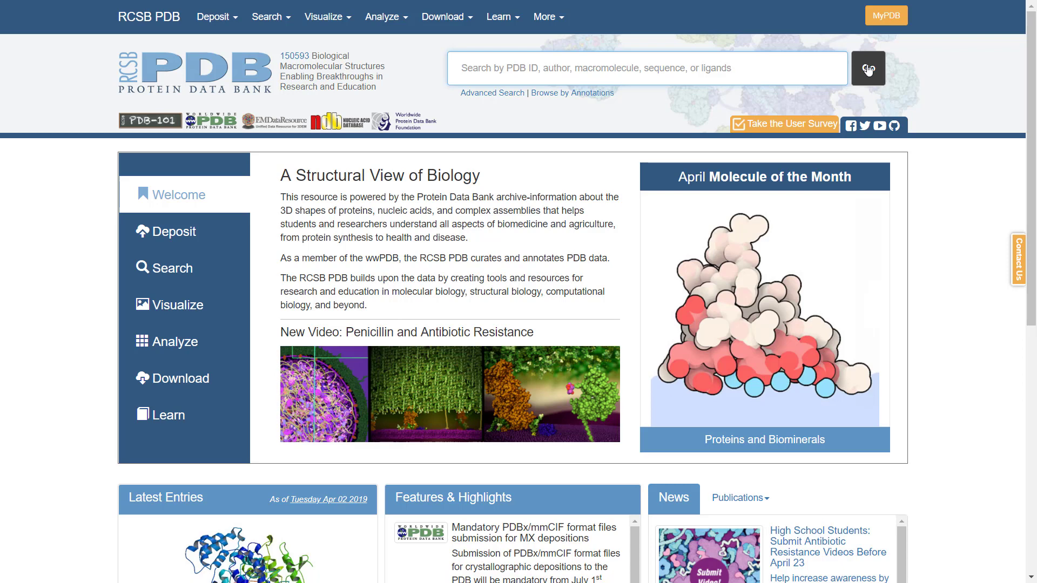
Look up 4HHB and load its structure summary, human deoxyhaemoglobin at 1.74 Å.
type("4HHB")
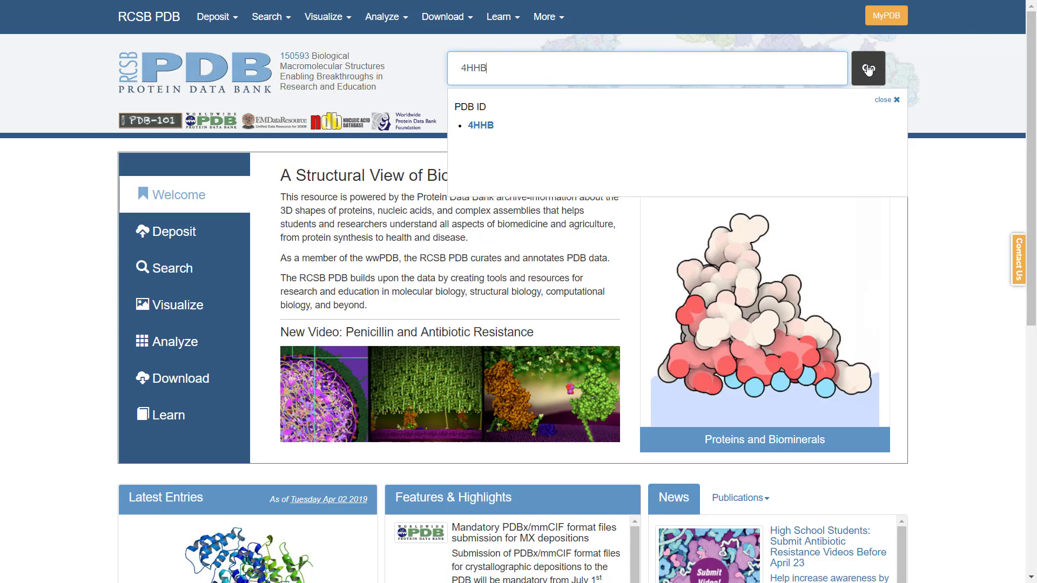
left_click(868, 68)
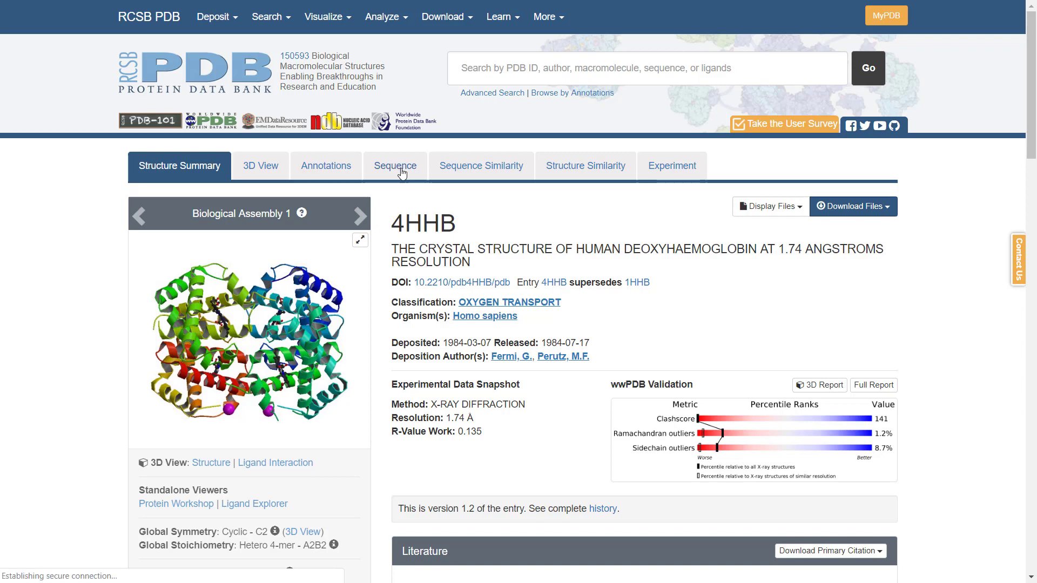
View the 4HHB chain sequences, including the 141-residue alpha chain with annotations.
left_click(396, 166)
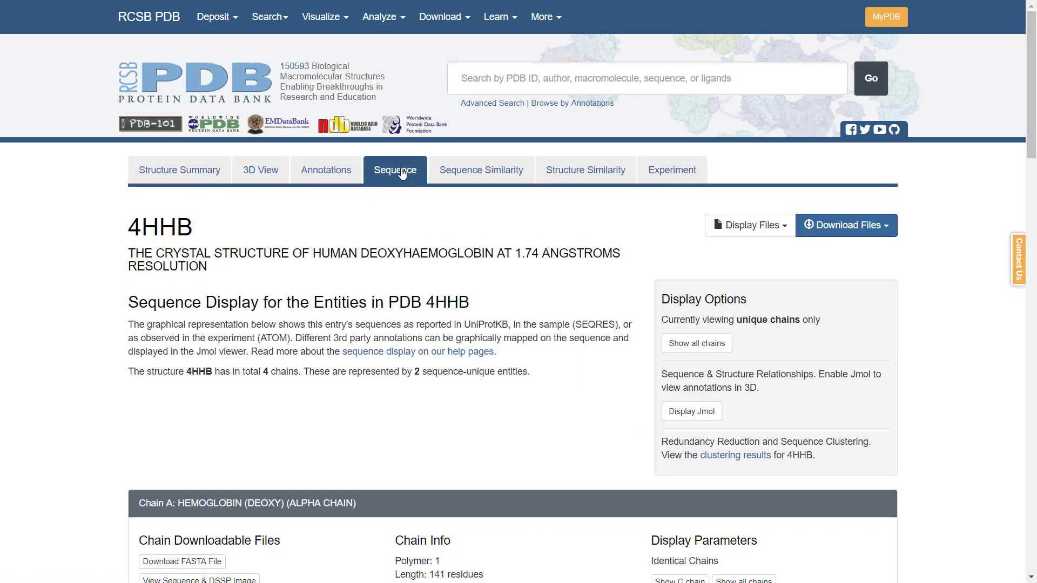
mouse_move(963, 441)
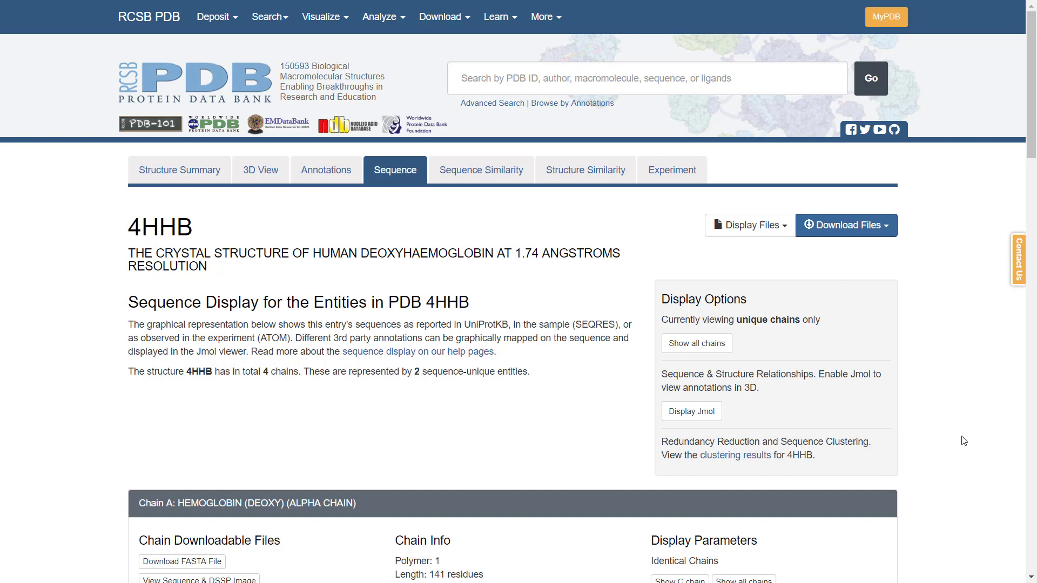
scroll("down", 3)
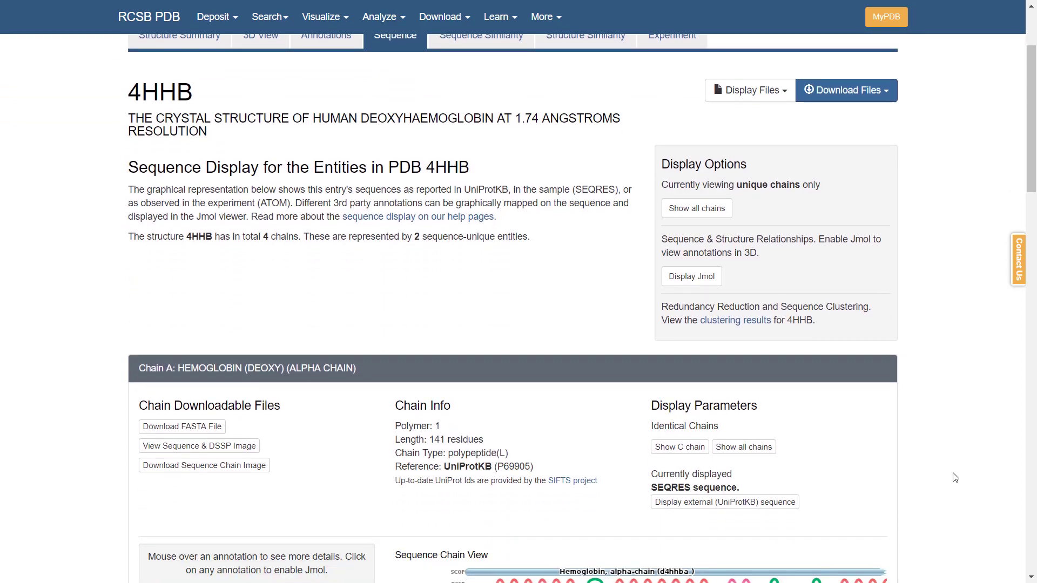
scroll("down", 3)
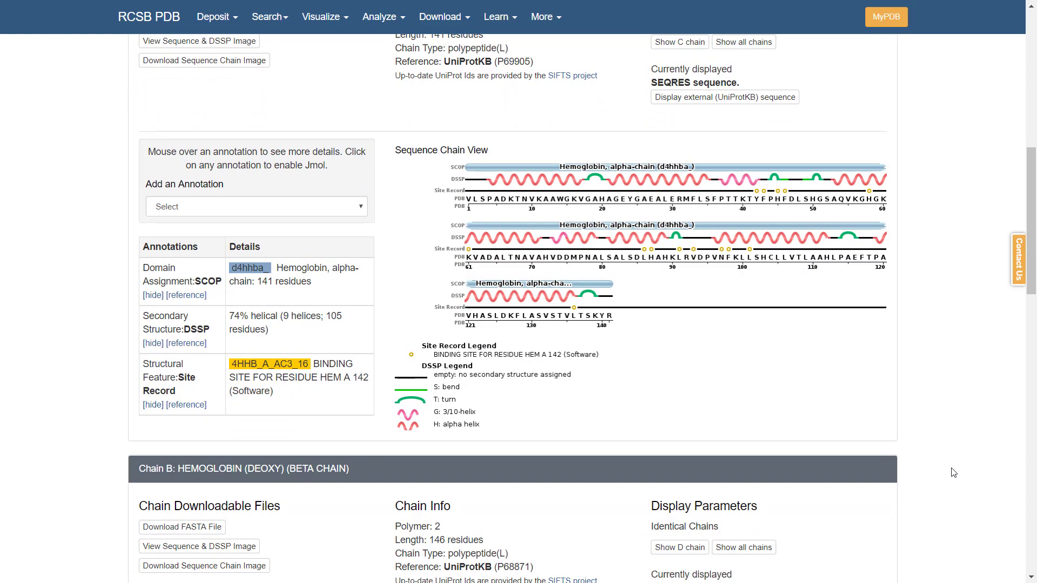
scroll("up", 3)
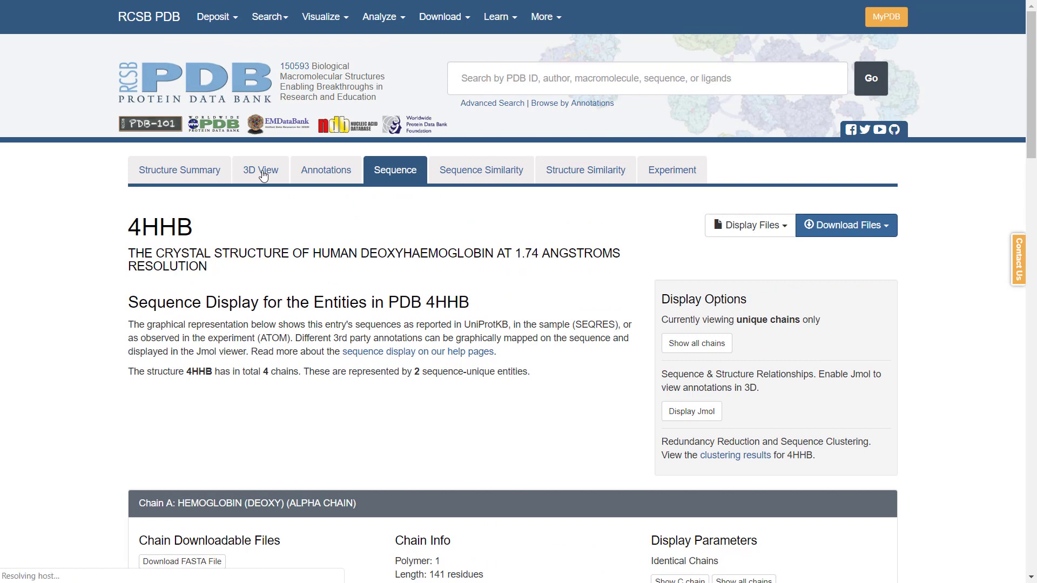
Show 4HHB as a 3D model and download its PDB-format file 4hhb.pdb.
left_click(260, 170)
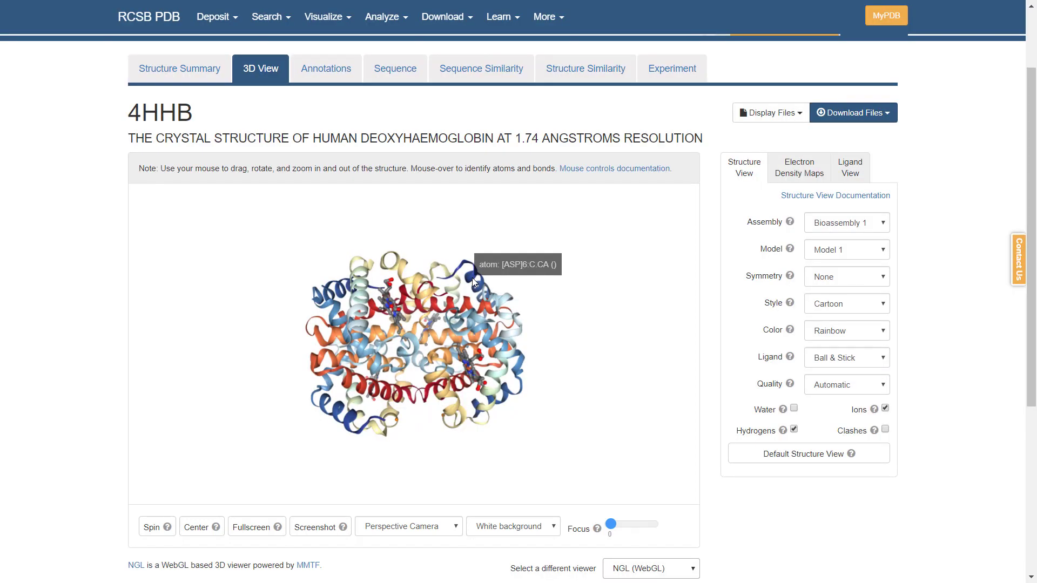
mouse_move(891, 124)
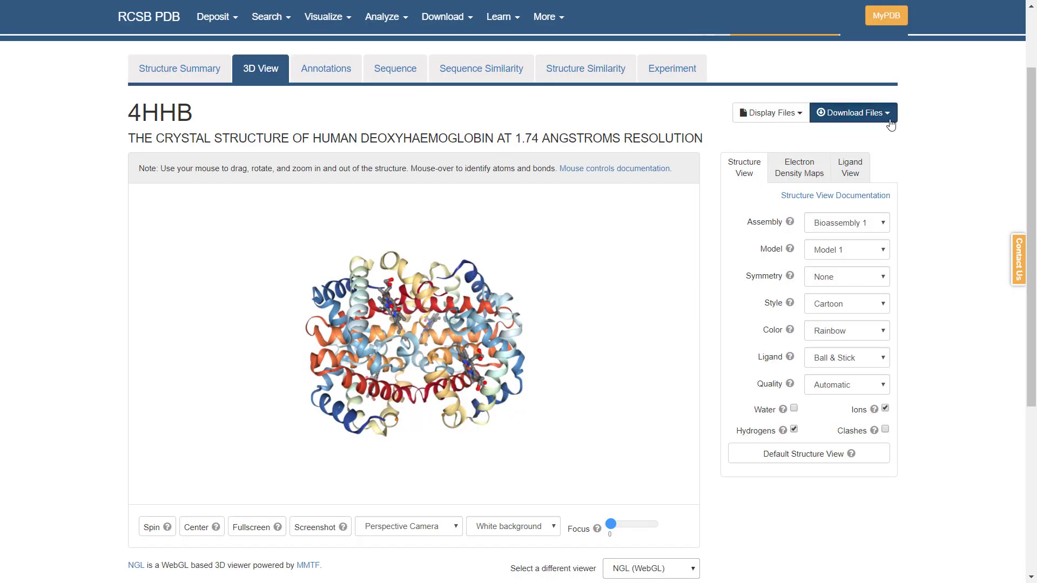
left_click(852, 112)
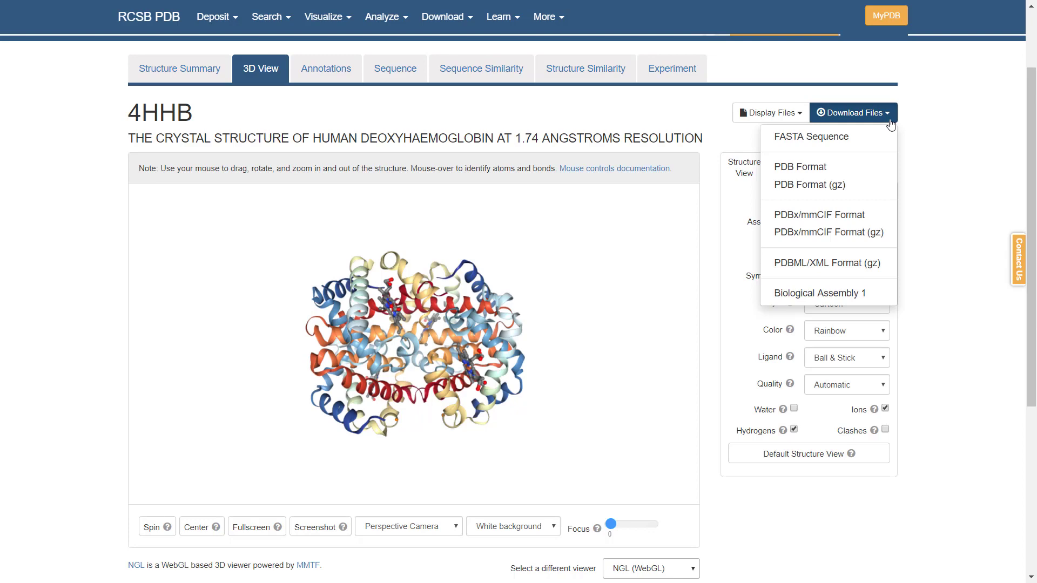
mouse_move(797, 185)
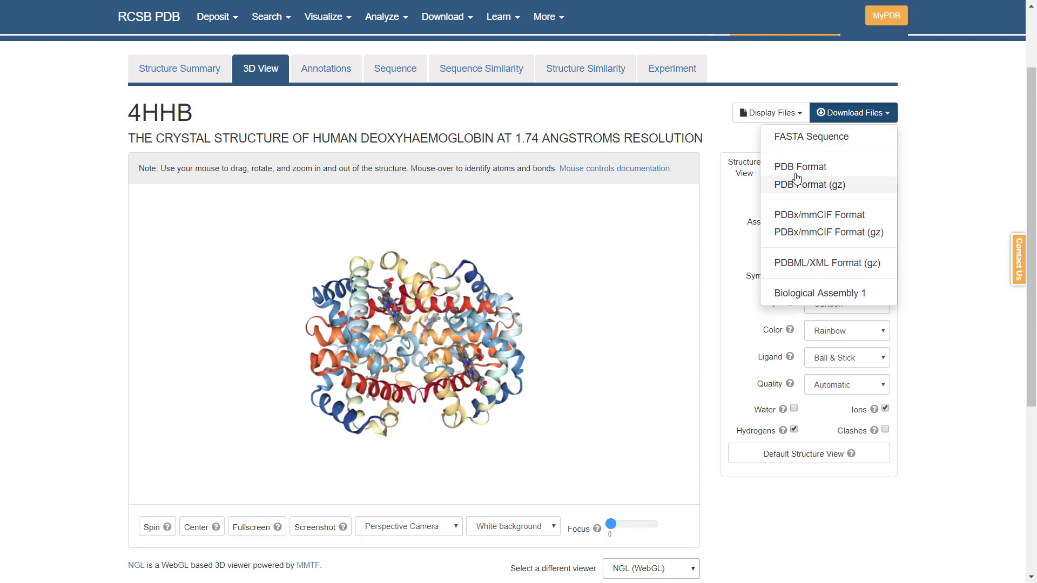
left_click(800, 166)
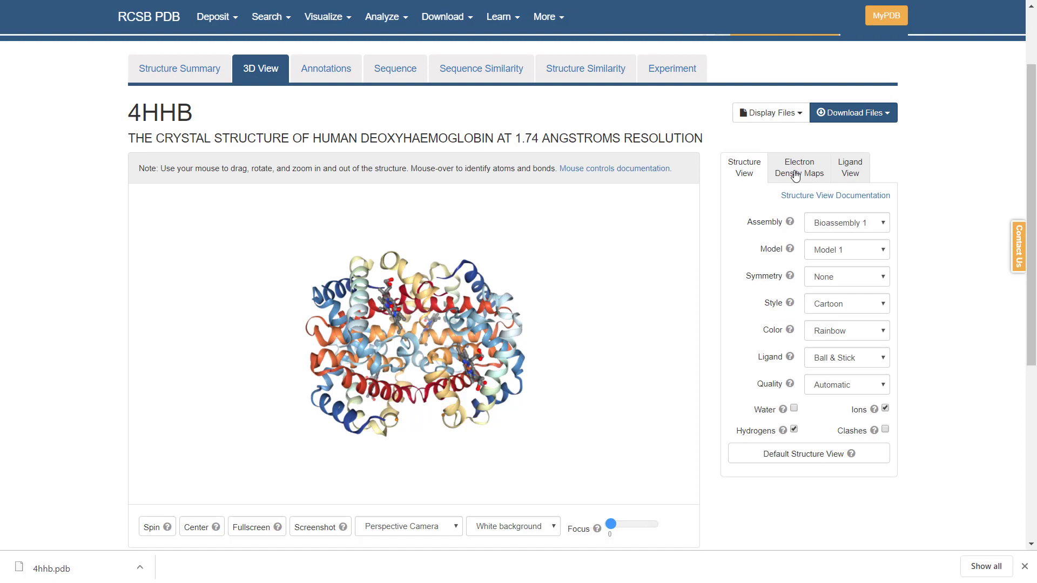